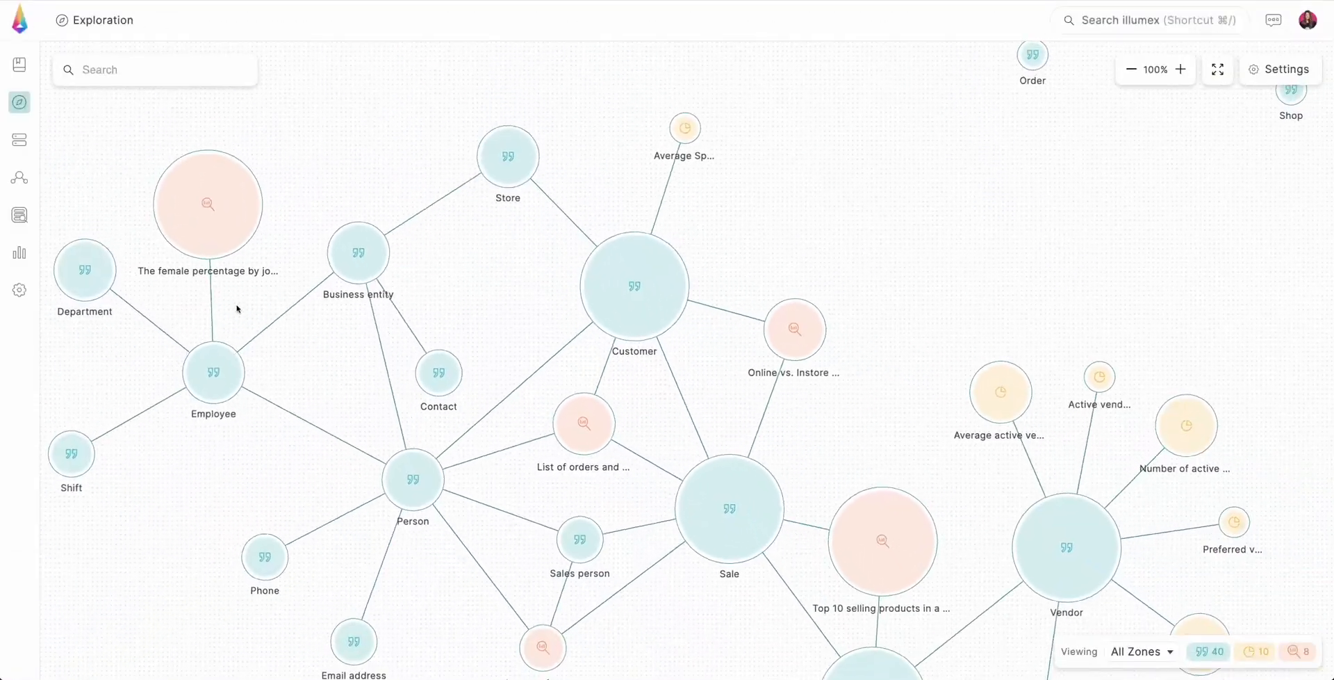
Step: Preview the Sale term and orders-over-300 analysis in the graph, then browse the Sales schema tables in the catalog
click(729, 507)
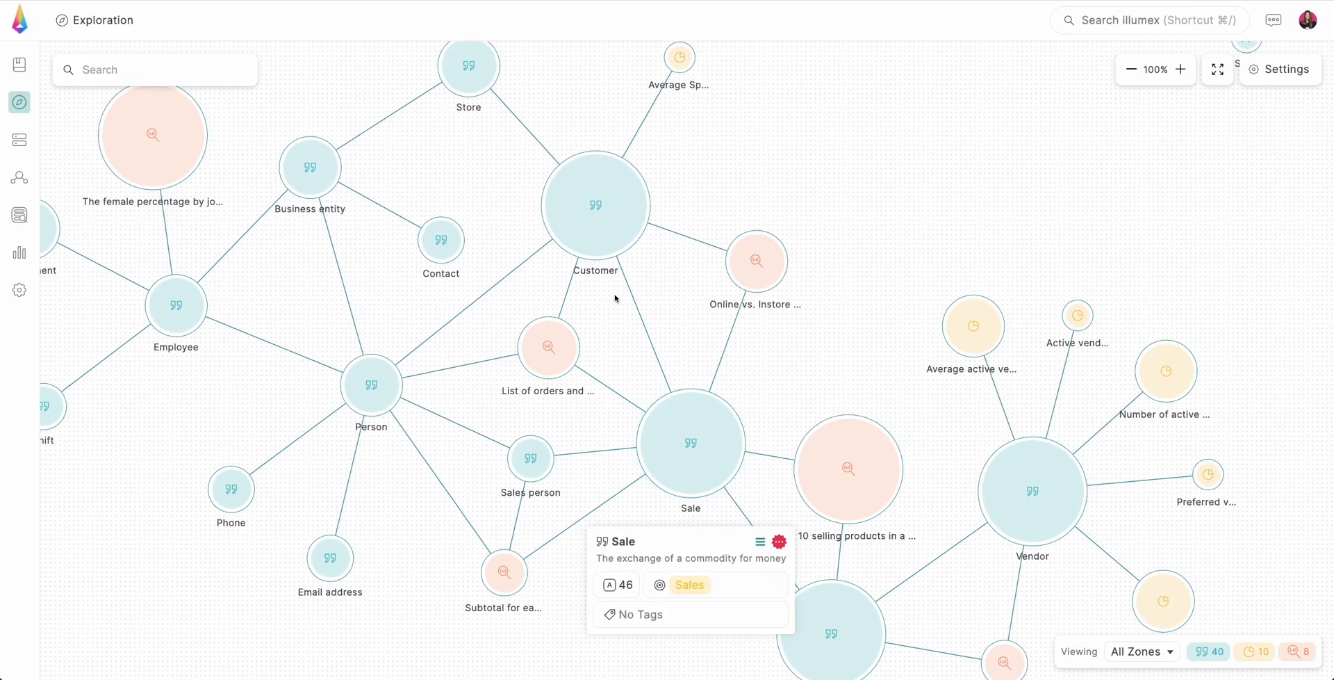
click(595, 205)
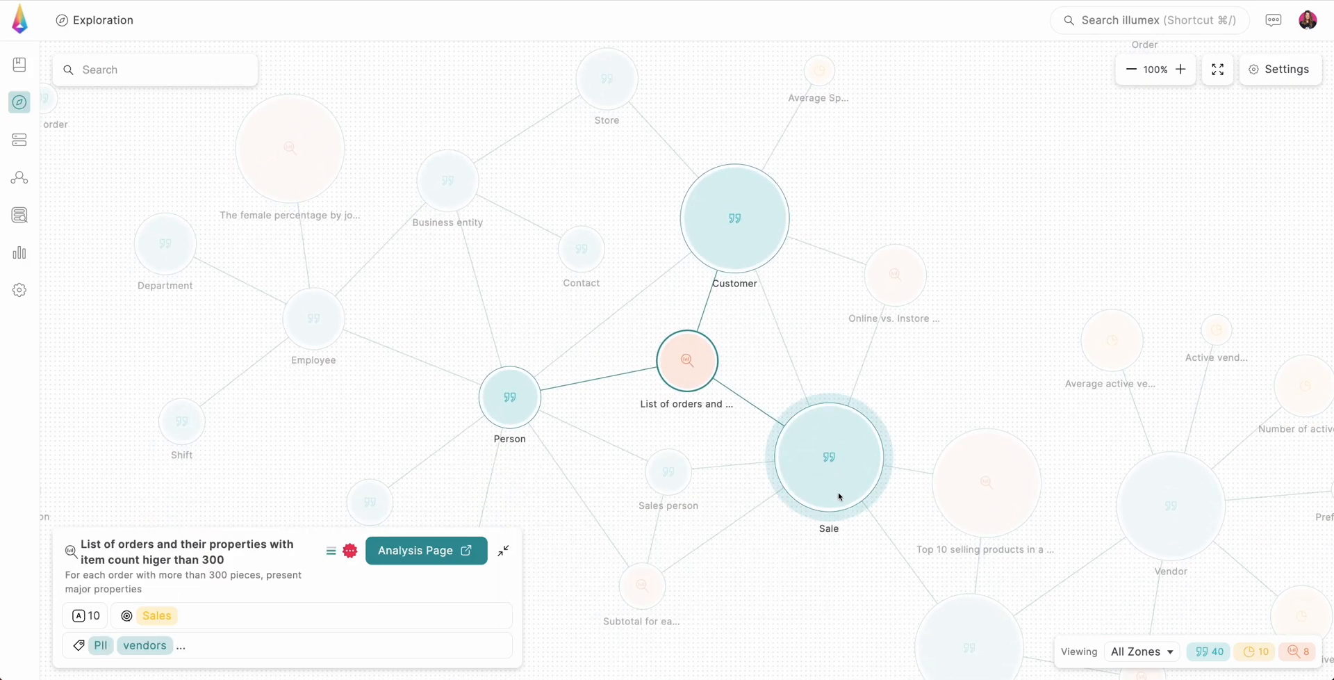
click(827, 454)
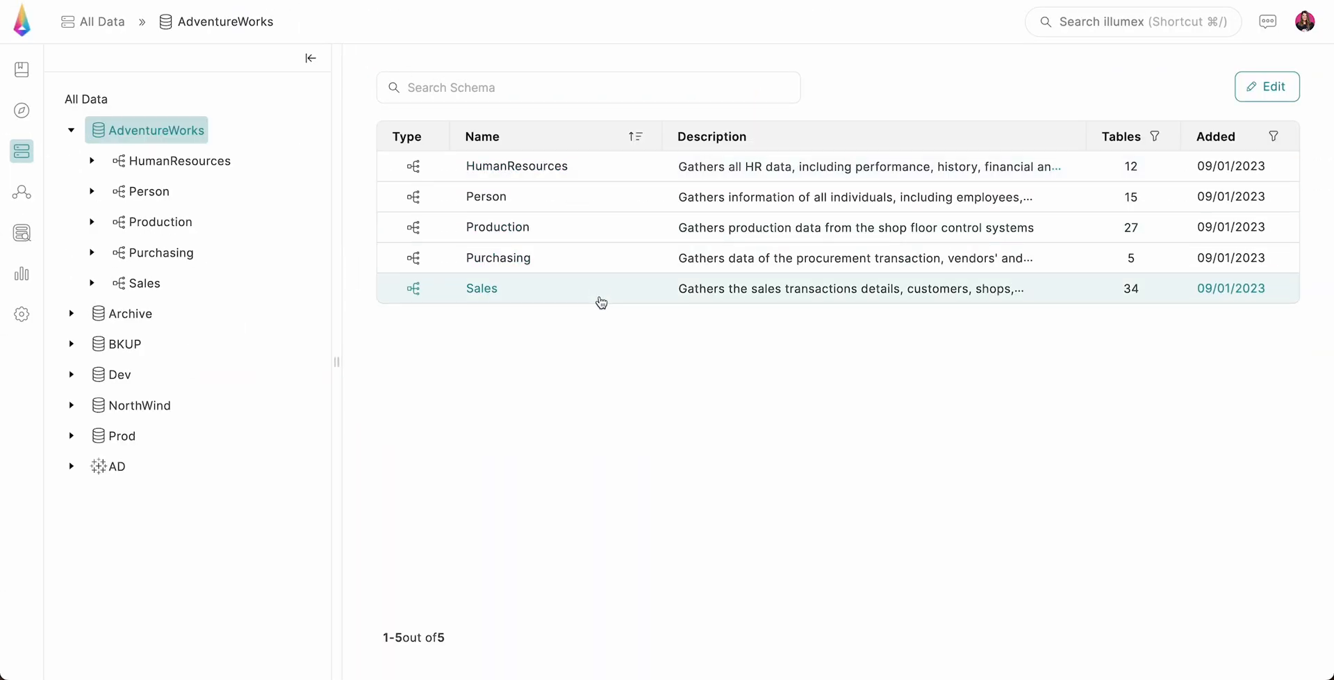
click(482, 288)
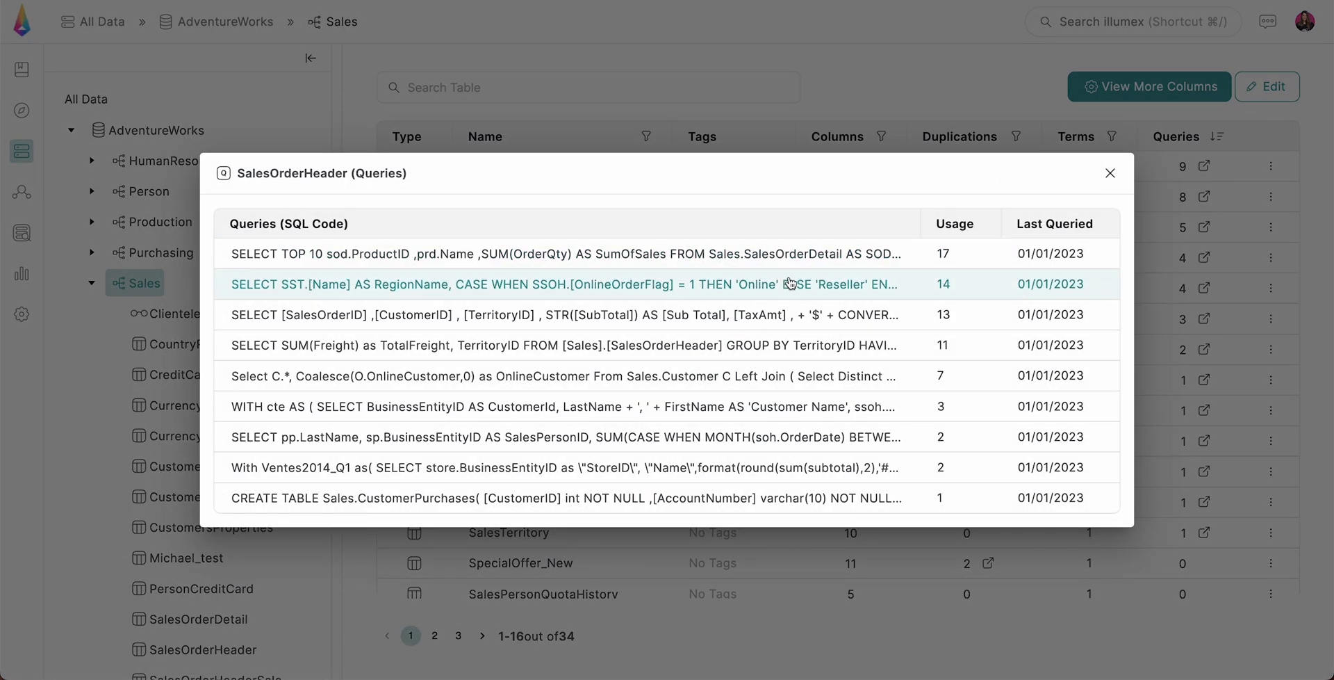
Step: Review the BI observability overview and narrow the Queries list to Low and Unused usage
click(1109, 172)
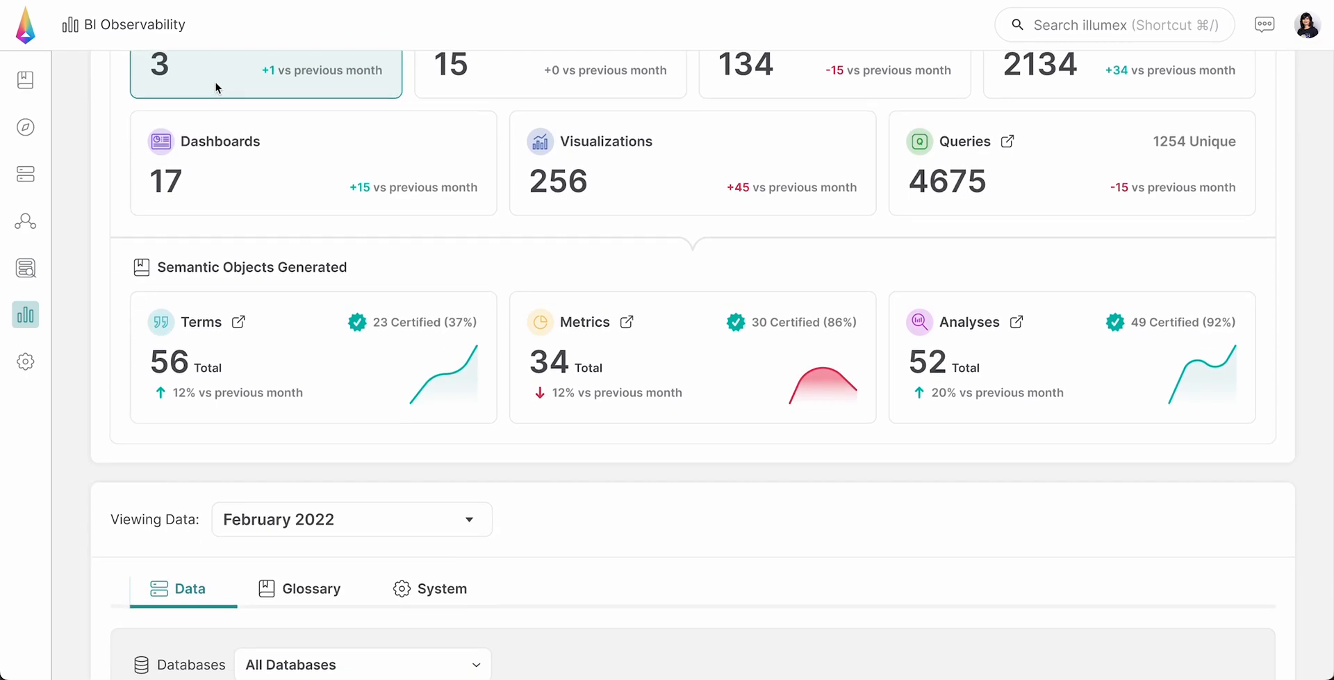
scroll(down, 3)
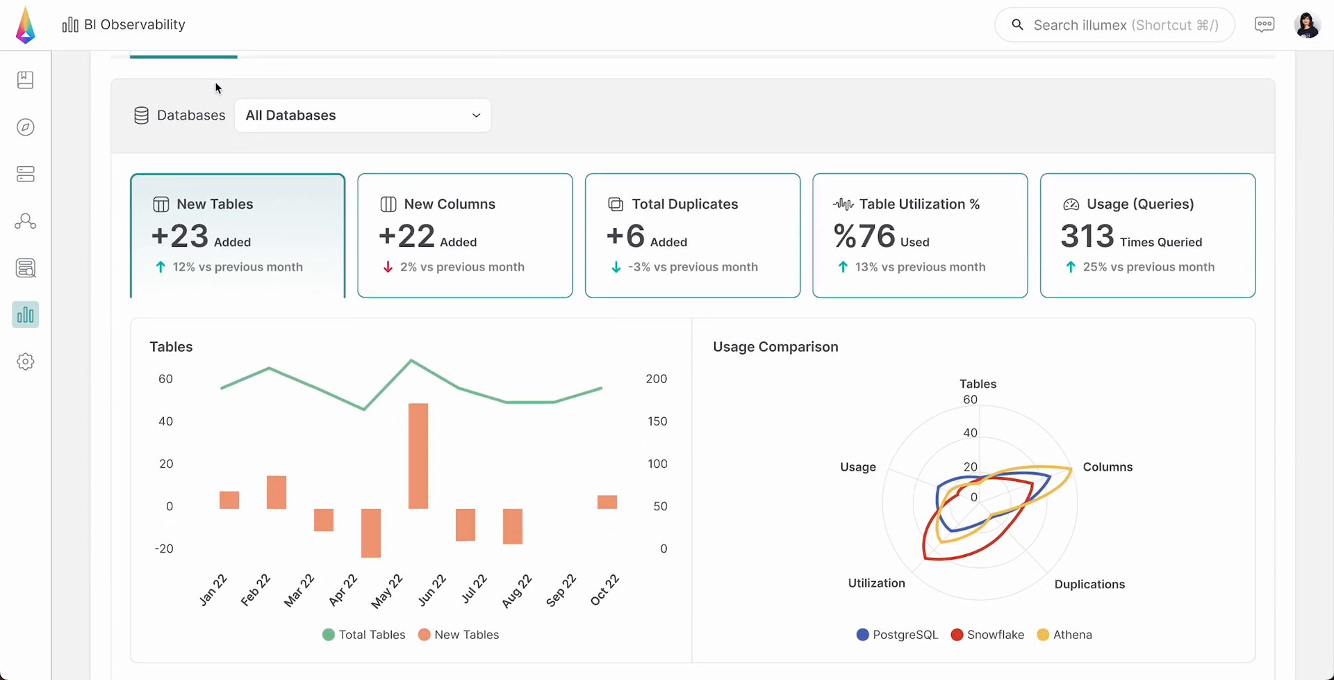
scroll(down, 3)
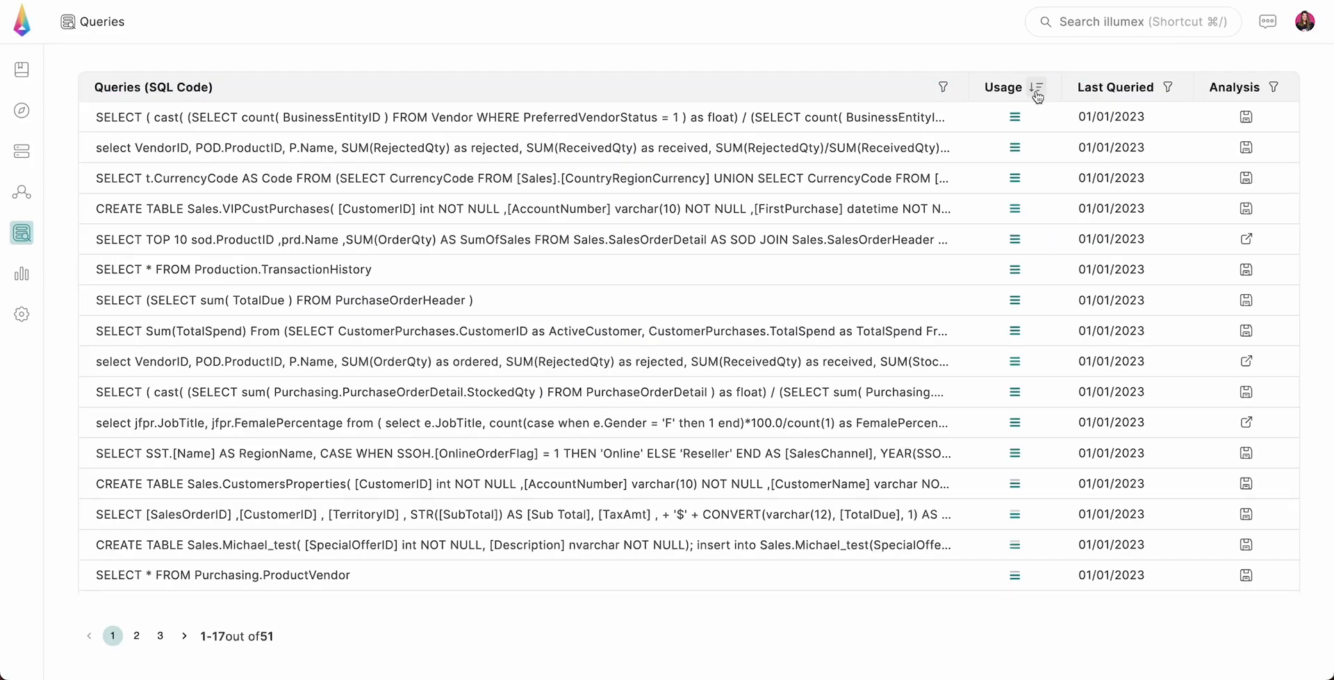
click(1037, 86)
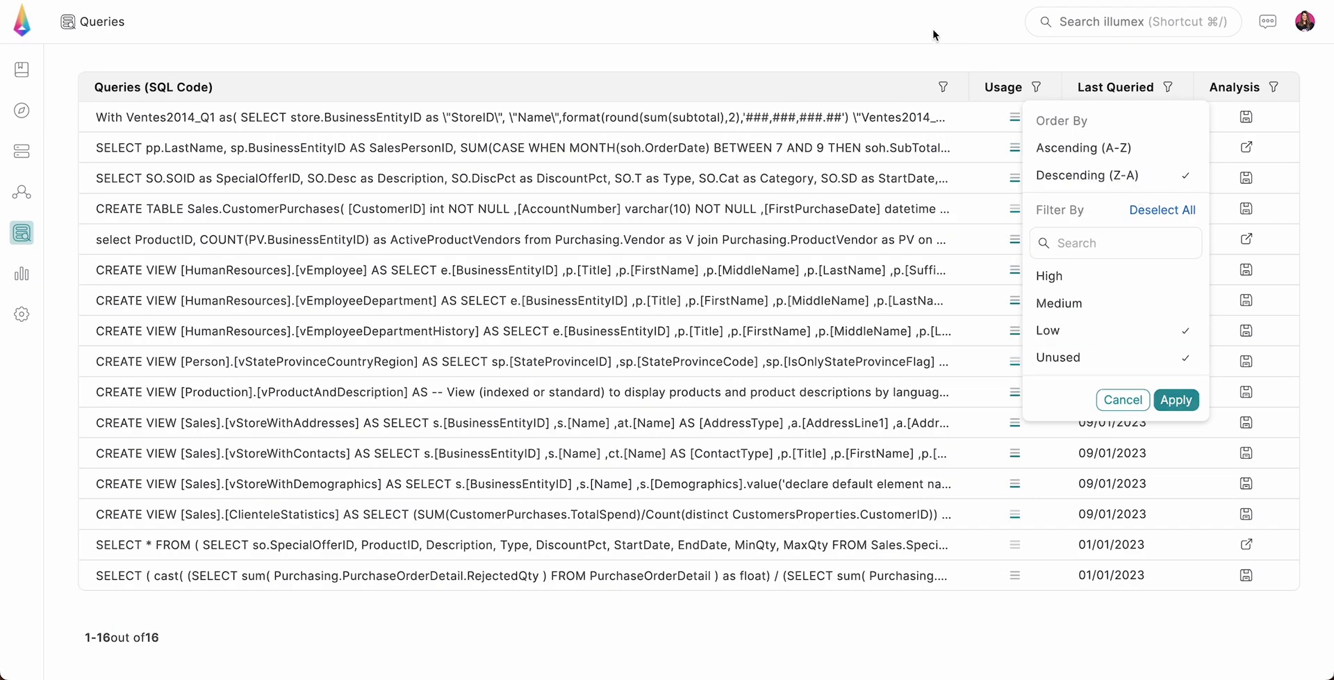
Step: Trace the CustomersProperties lineage downstream, then search the whole catalog for 'customer'
click(21, 177)
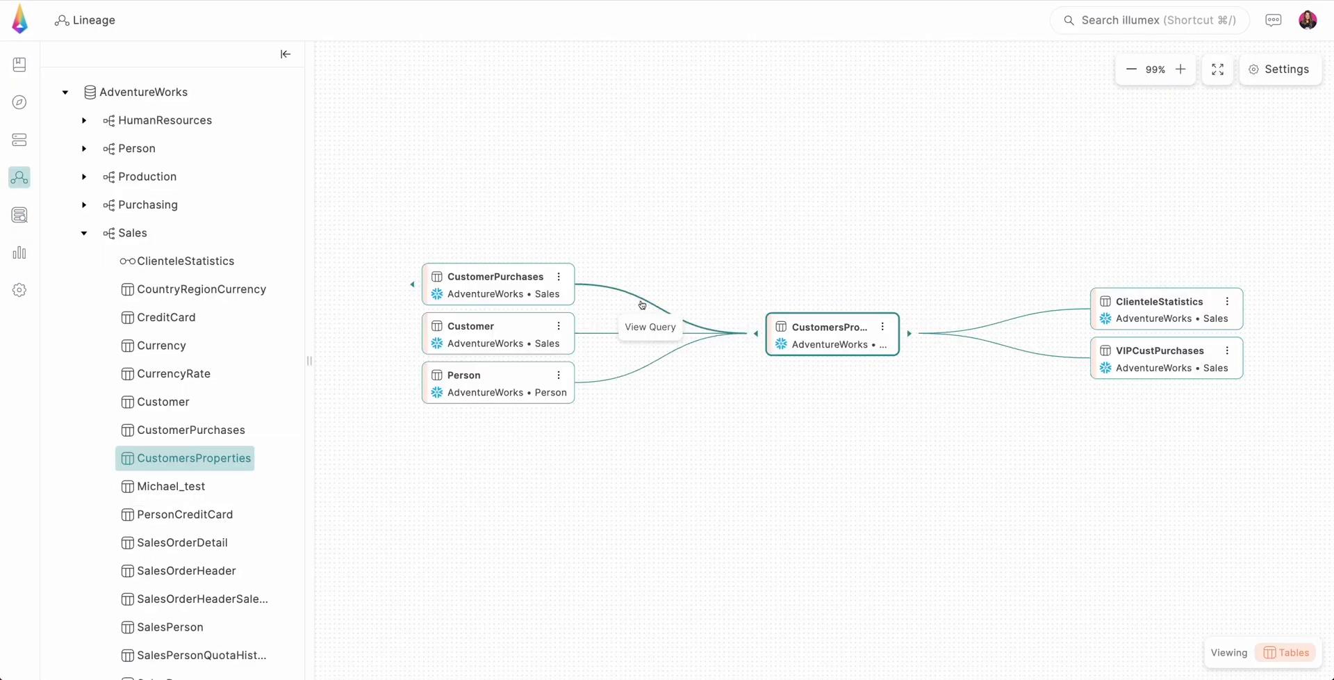
mouse_move(937, 392)
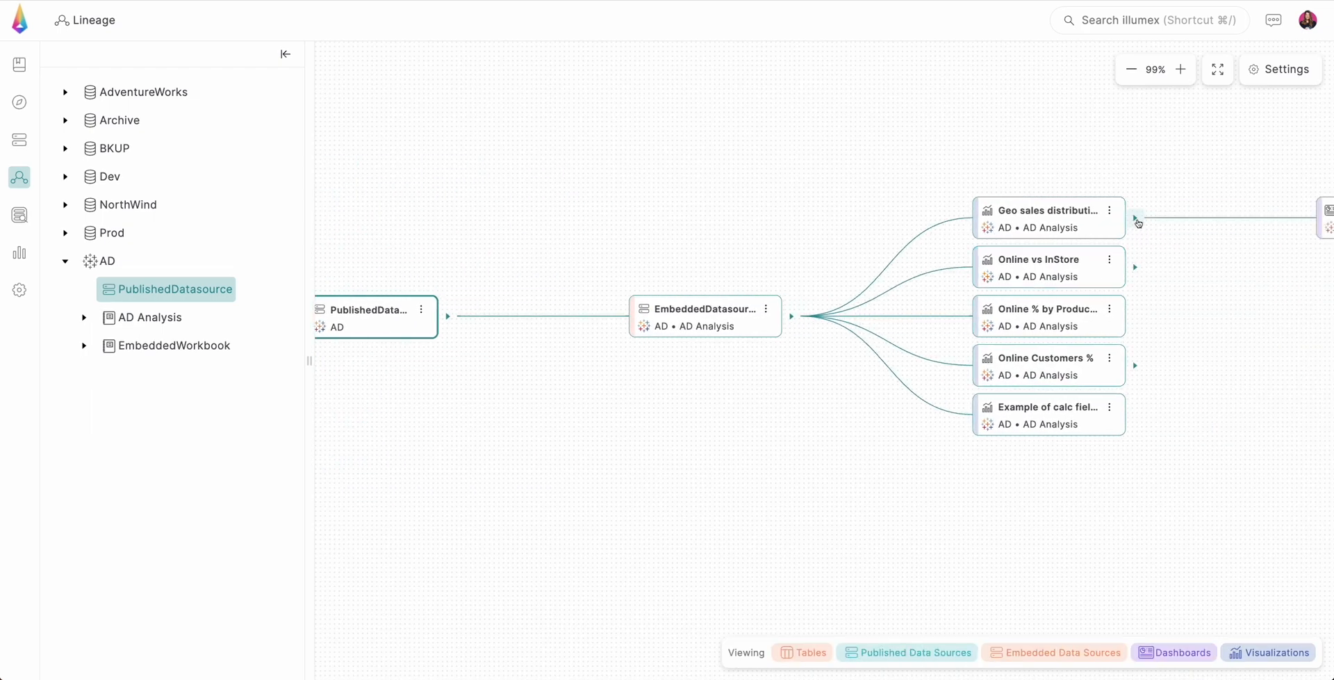
text(customer)
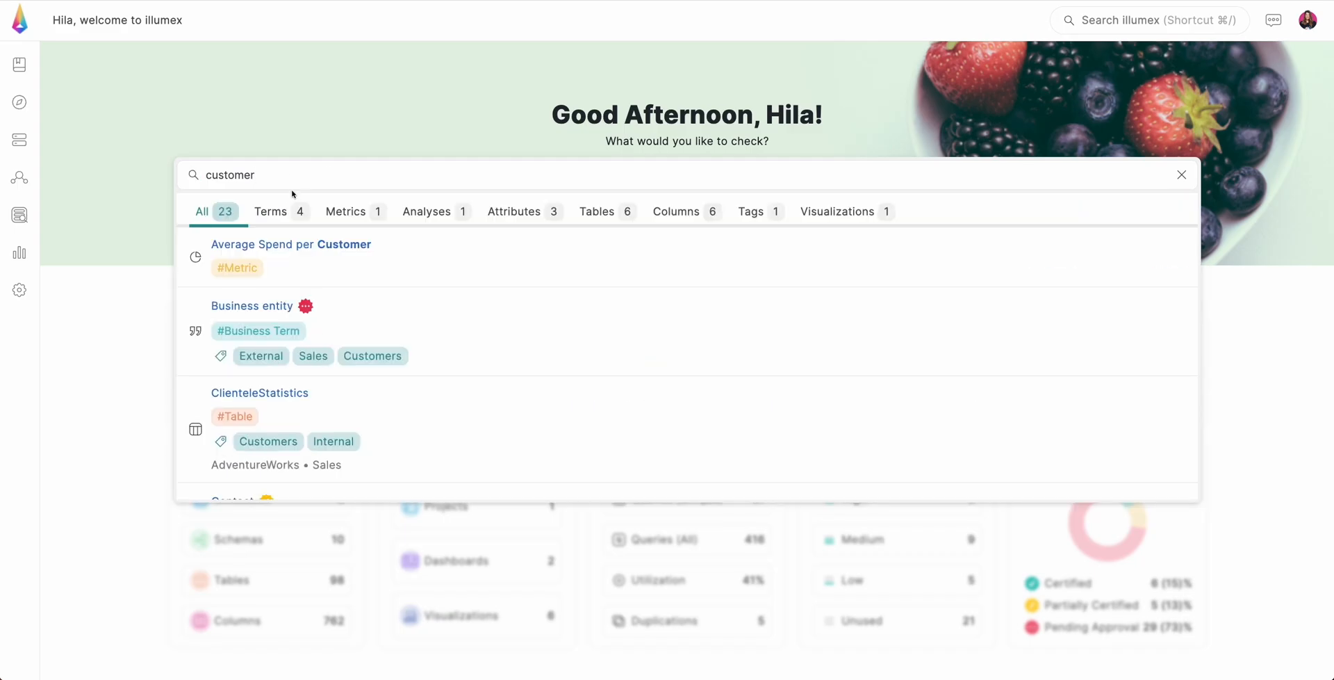
Step: Review the customer matches under Terms and Tables, then go to the business glossary
click(270, 211)
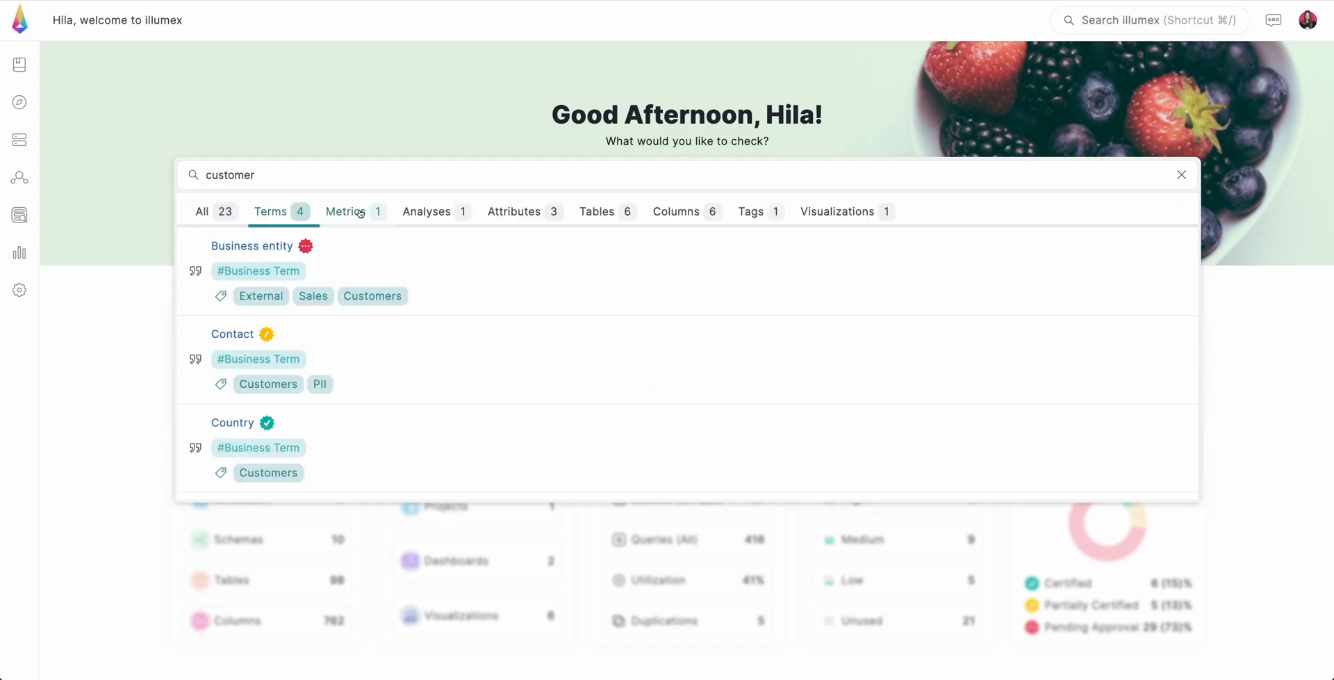
click(597, 211)
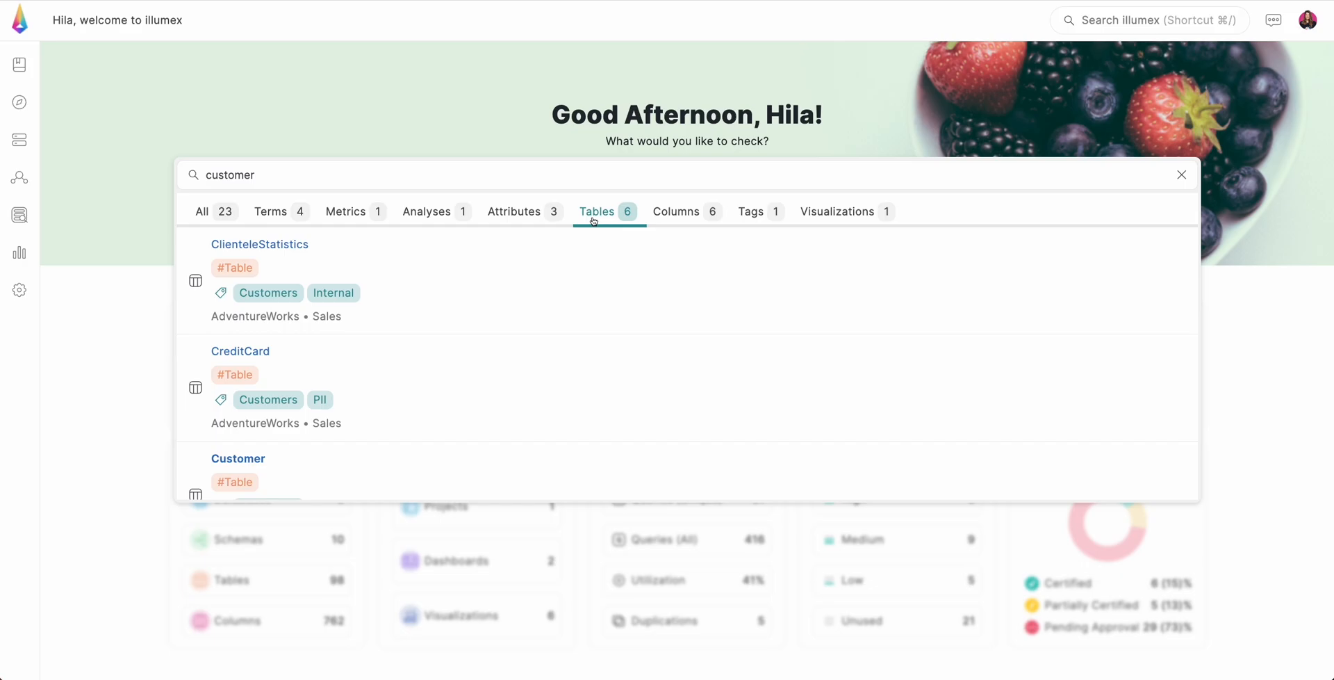
click(752, 211)
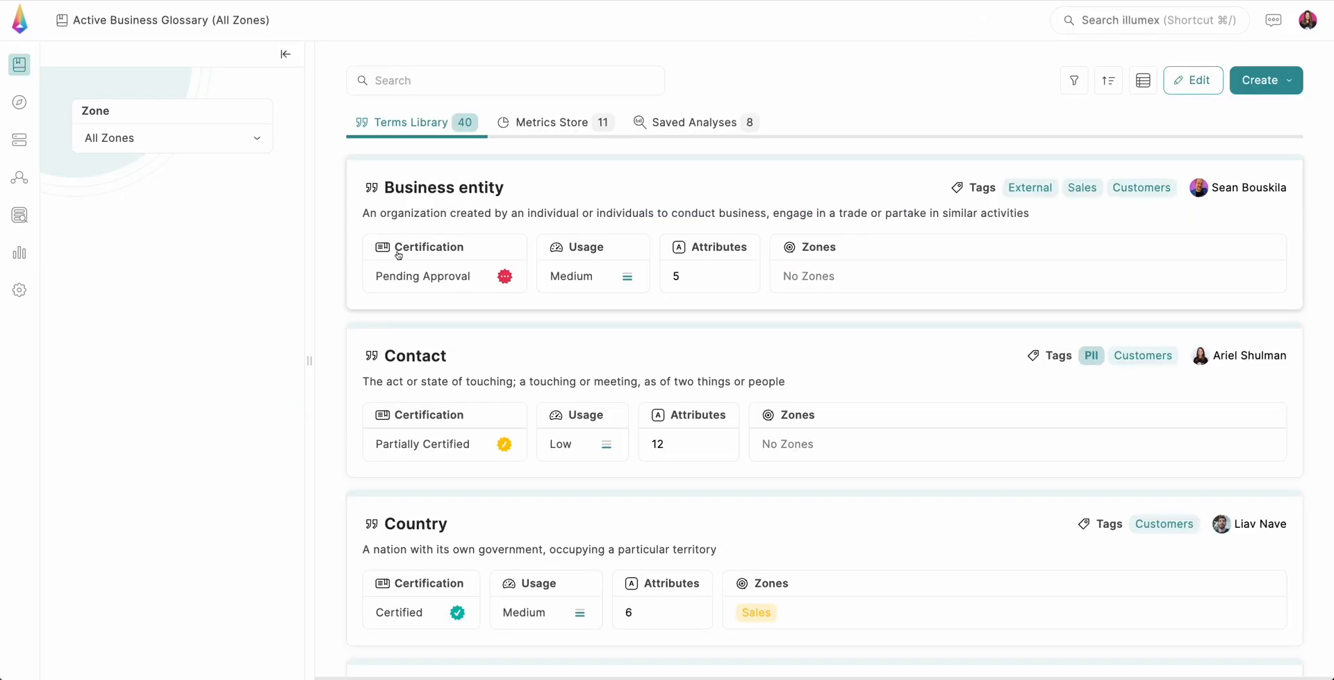
Step: Create the Customer Avg Spend metric as SUM([Customer.Spend]) / COUNT([Customer.Id]) after validating the formula
click(695, 122)
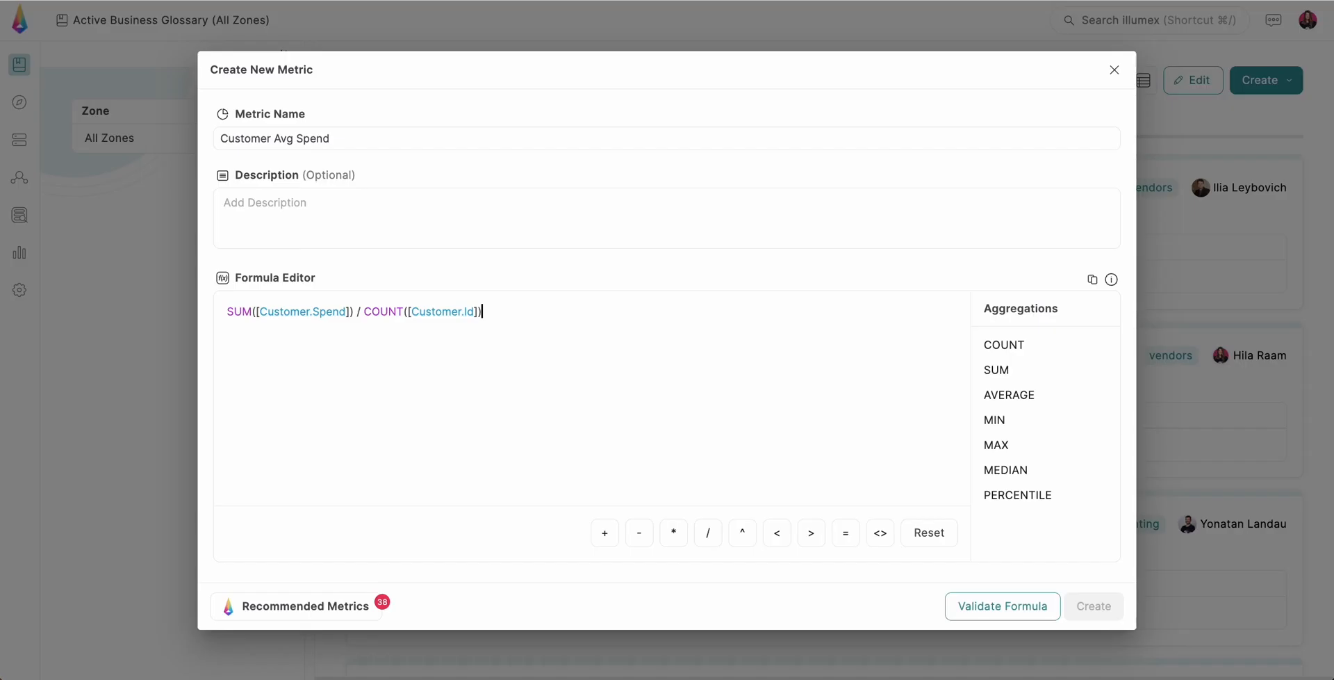
click(1002, 606)
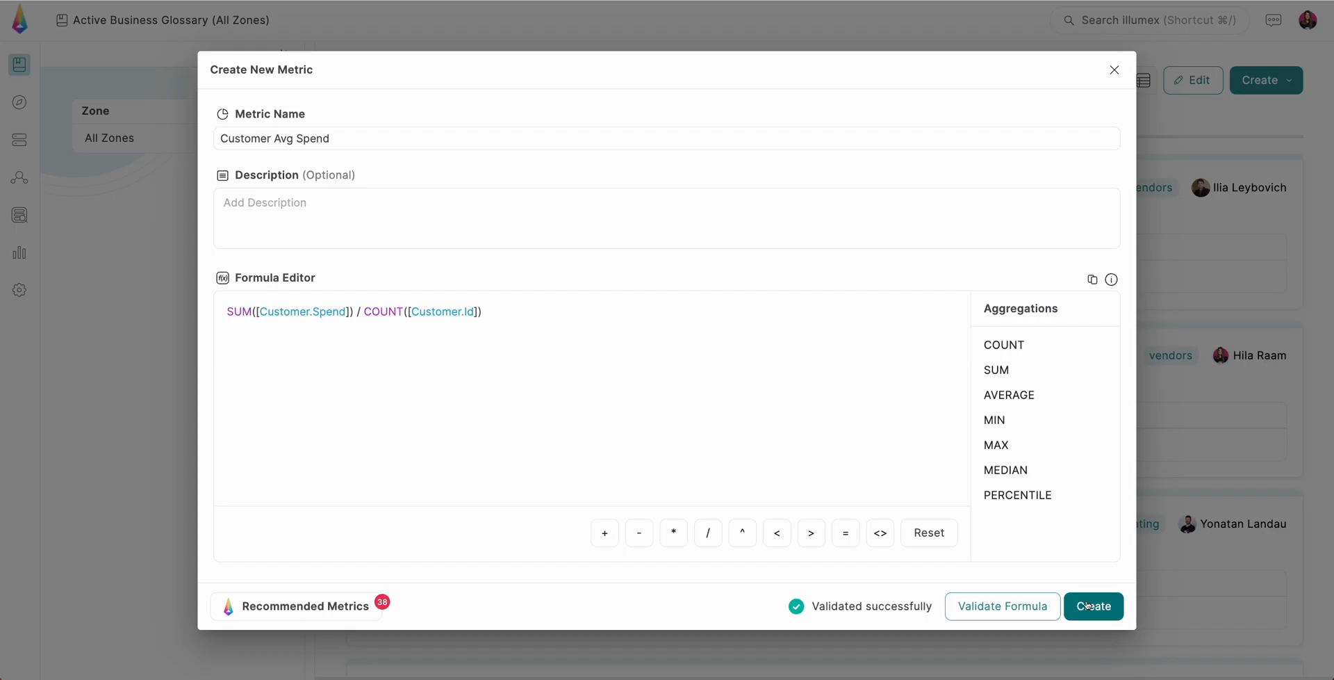
click(1094, 606)
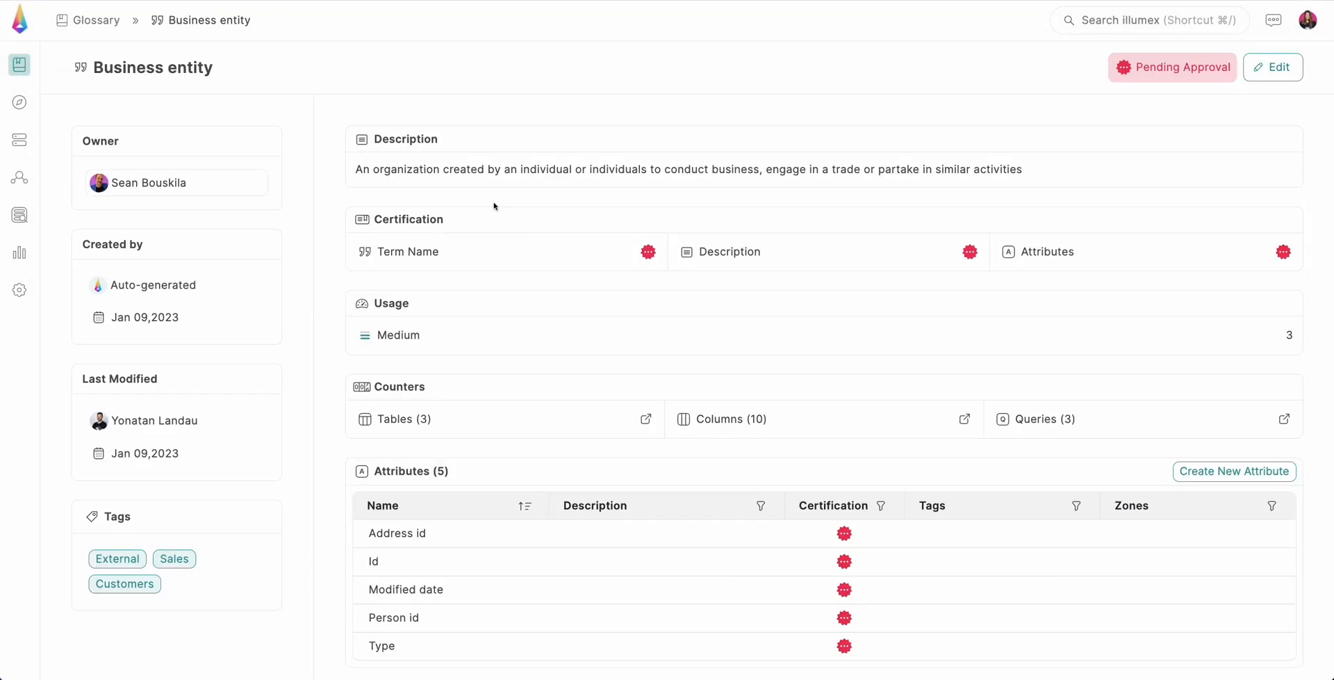
Step: Show the team's comment threads beside the vStoreWithAddresses lineage
click(1271, 67)
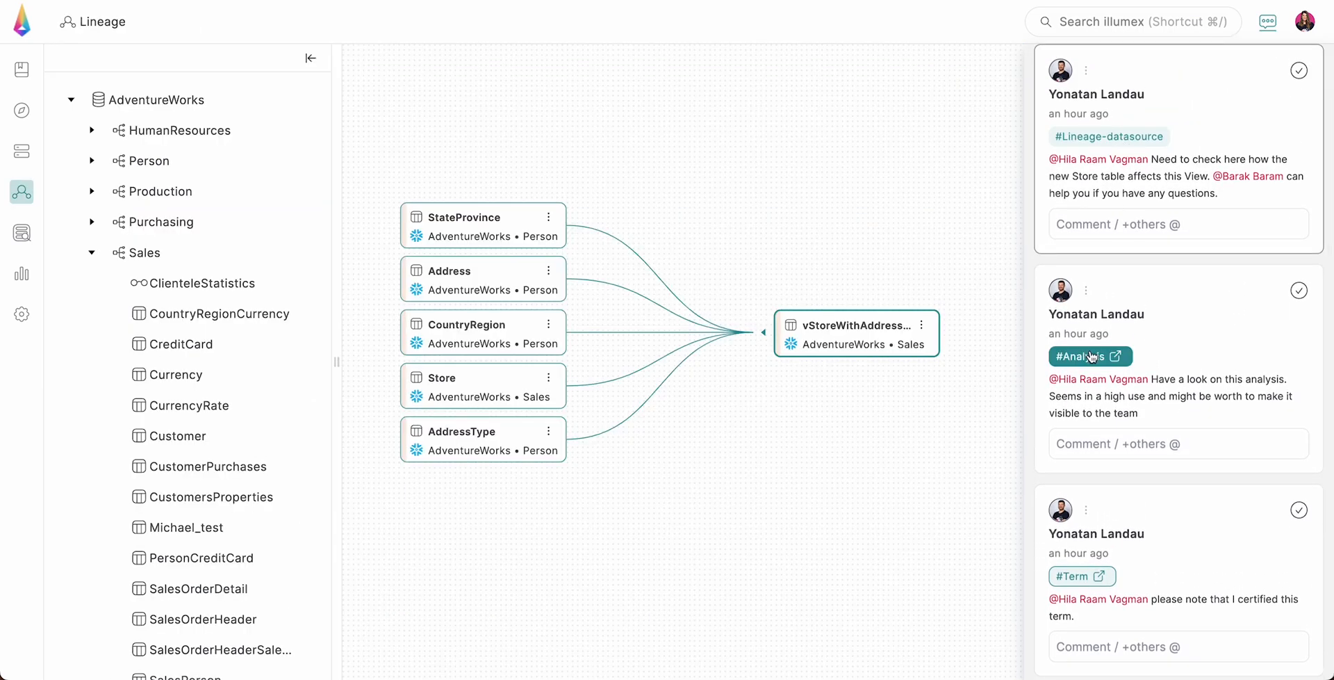
click(1081, 356)
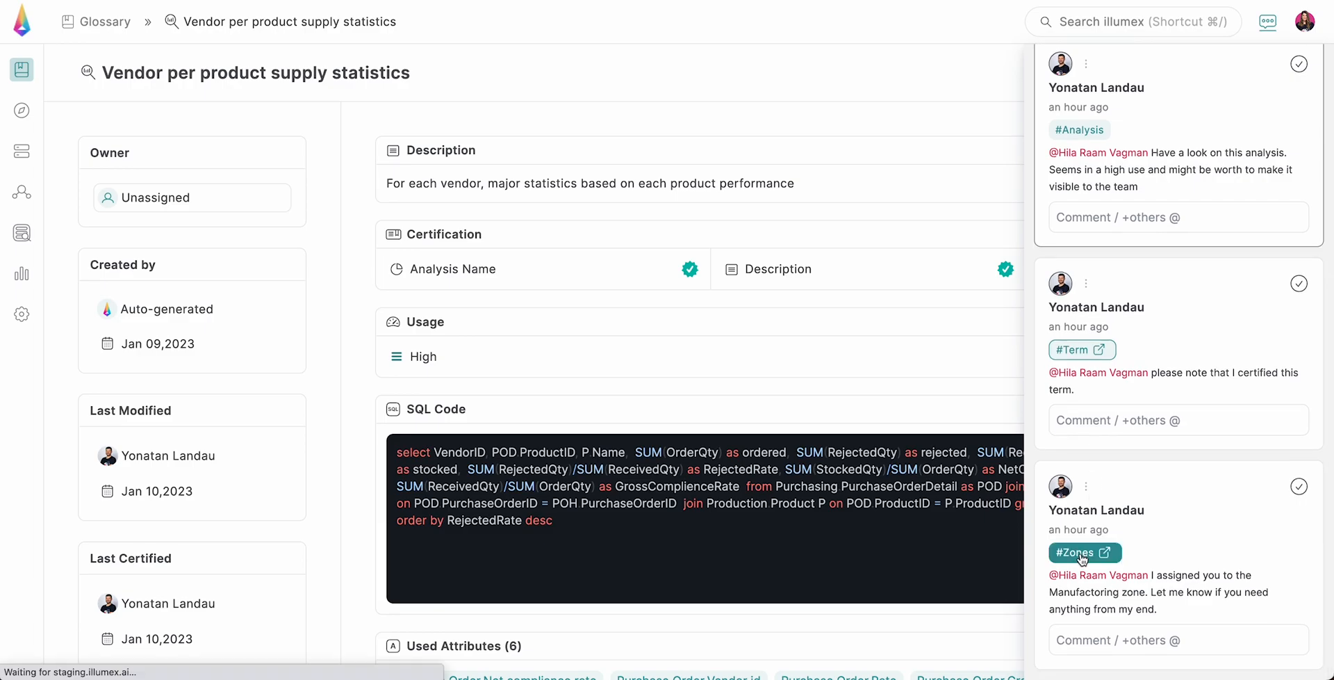
click(1079, 552)
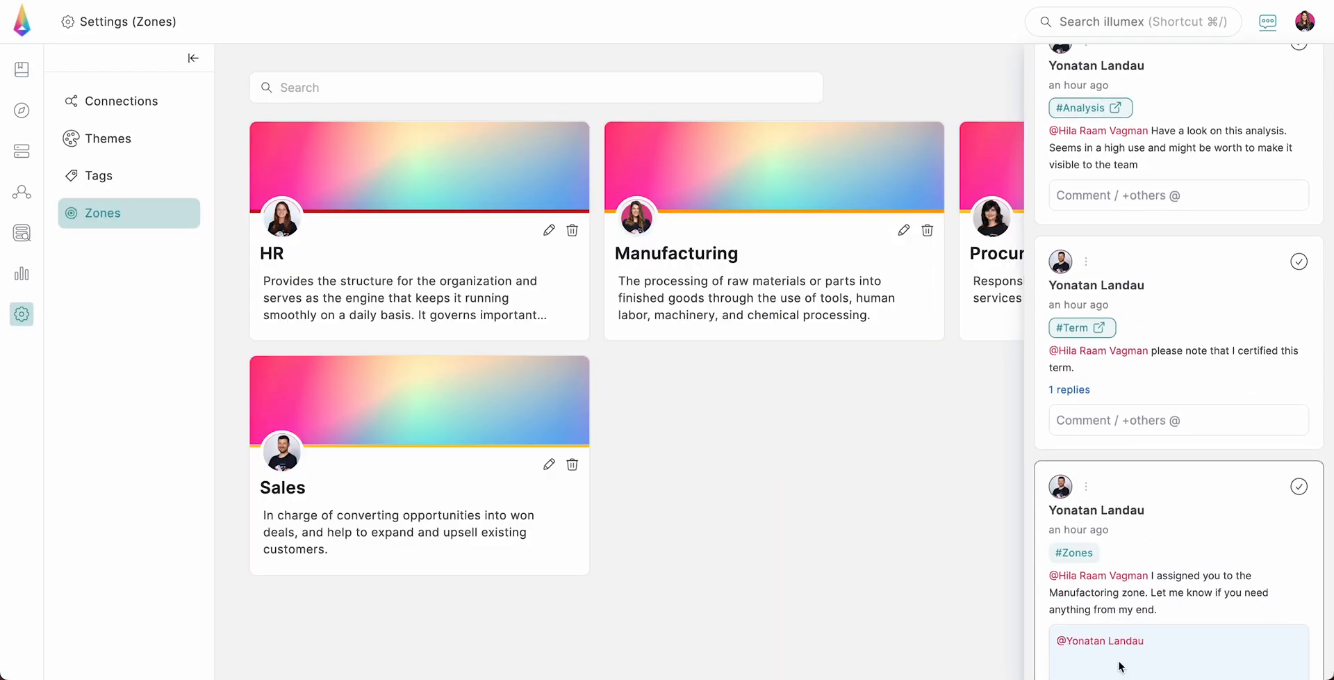
text(great thank you!)
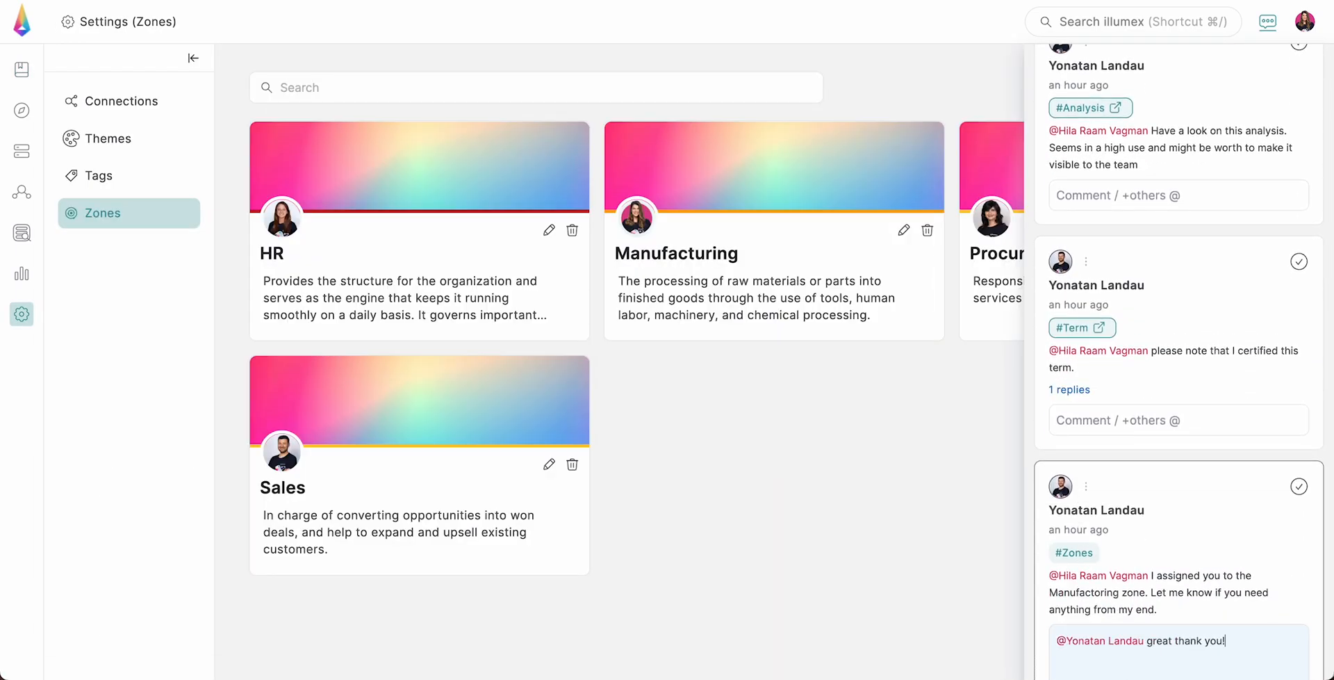